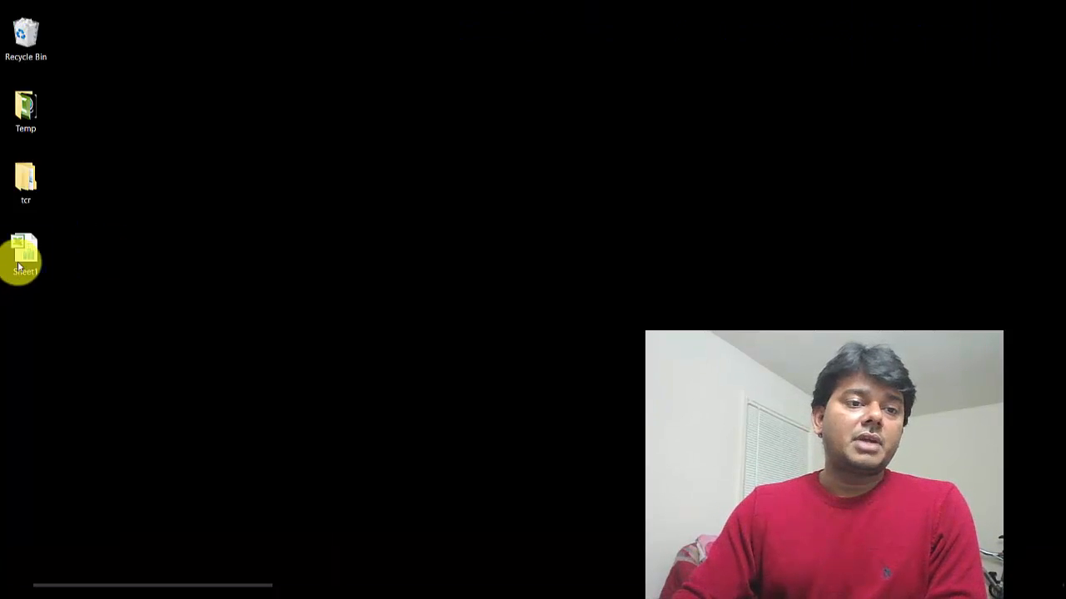
# Check Sheet1's file properties, then quit Excel and return to the desktop.
pyautogui.rightClick(26, 250)
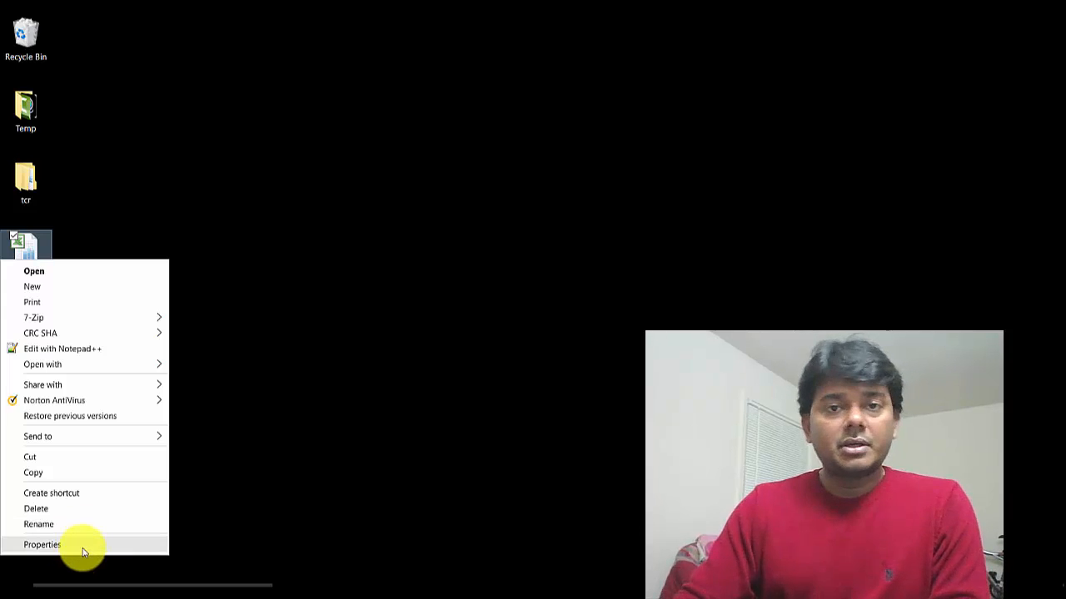
pyautogui.click(41, 545)
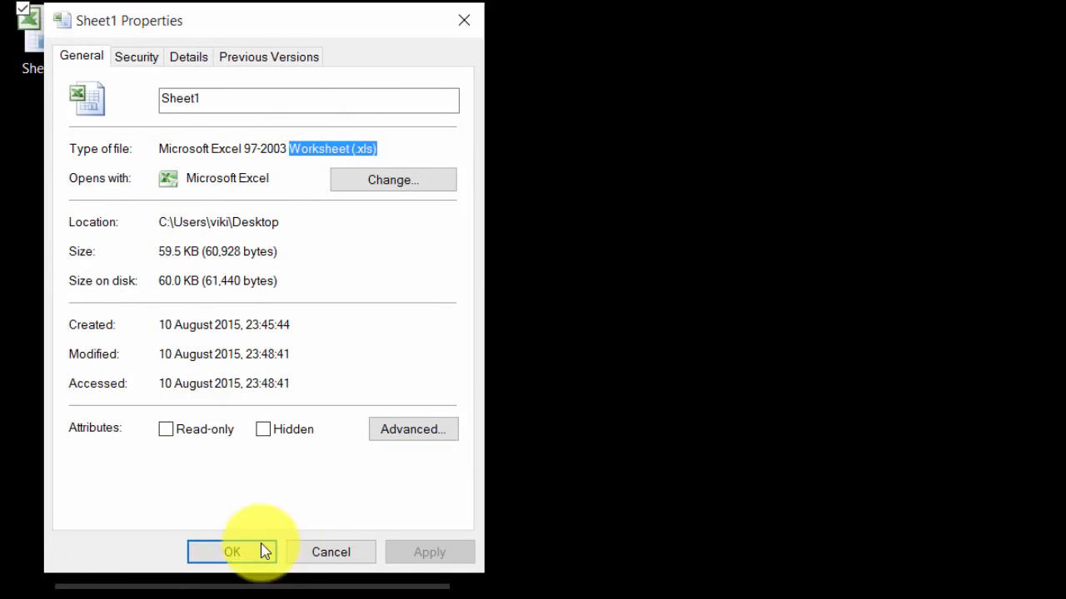
pyautogui.click(232, 552)
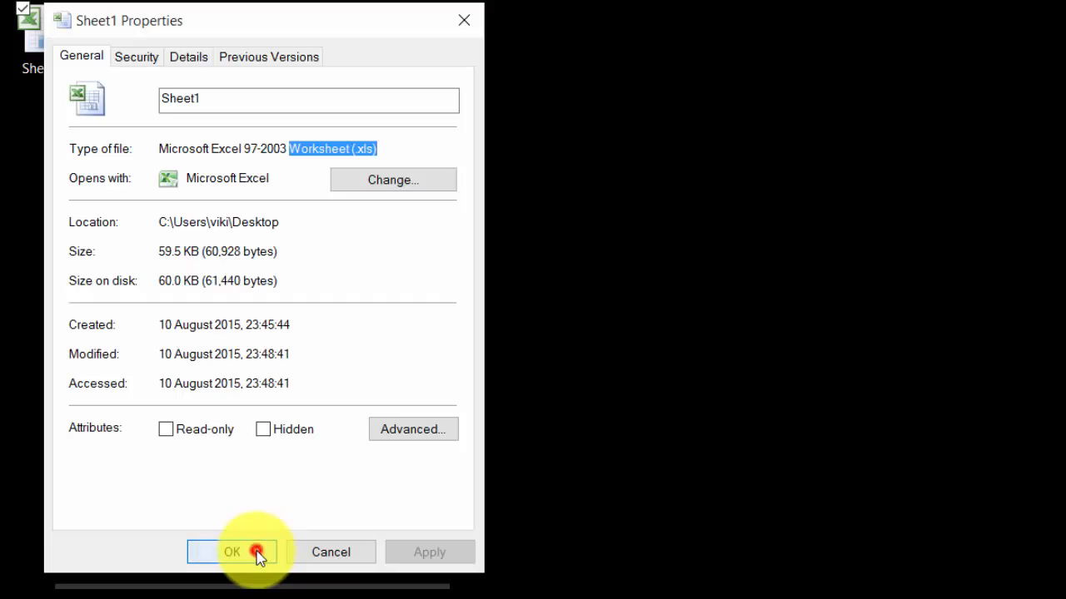
pyautogui.click(233, 552)
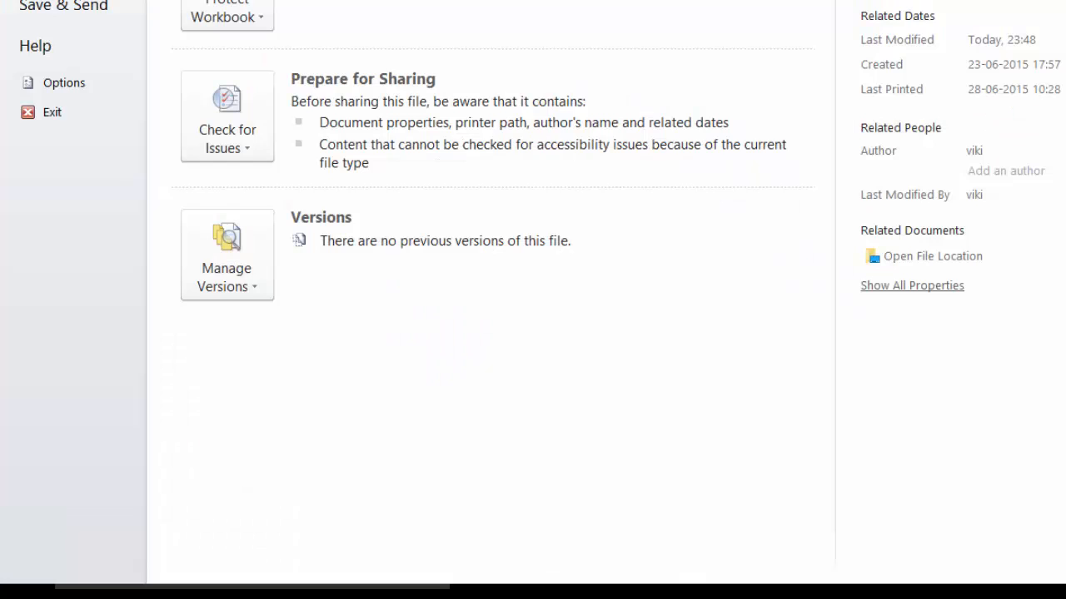
pyautogui.click(21, 26)
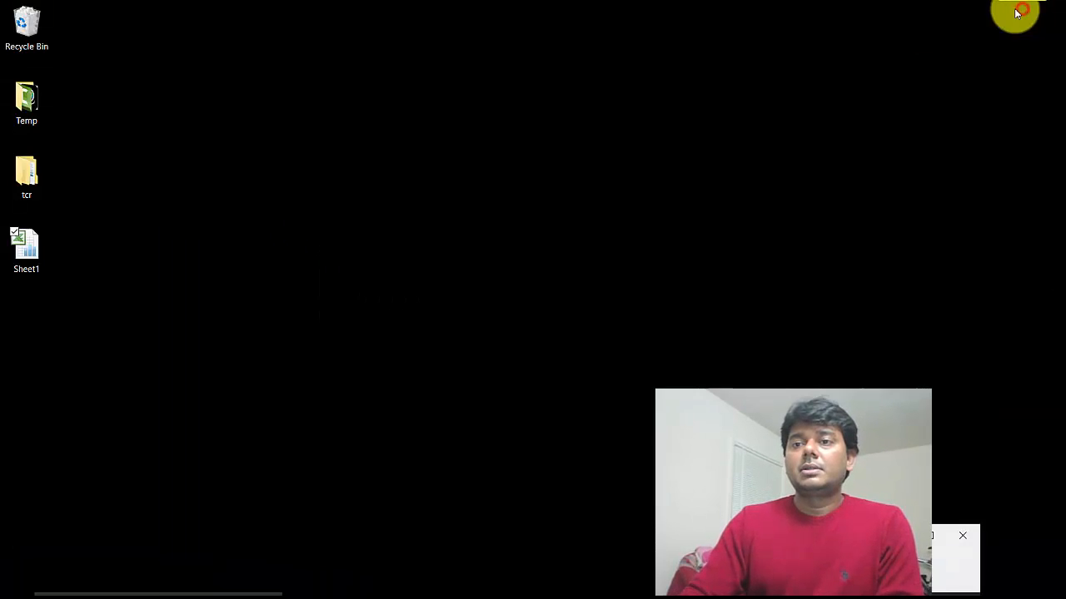
pyautogui.click(27, 246)
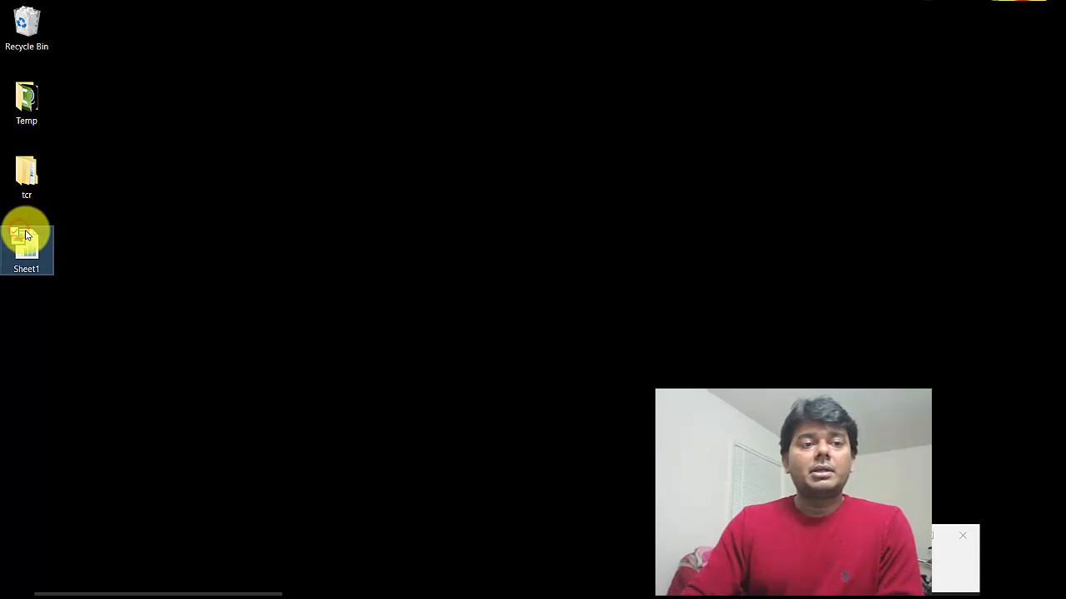
# Open Sheet1 from the desktop in Excel, running in Compatibility Mode.
pyautogui.doubleClick(25, 241)
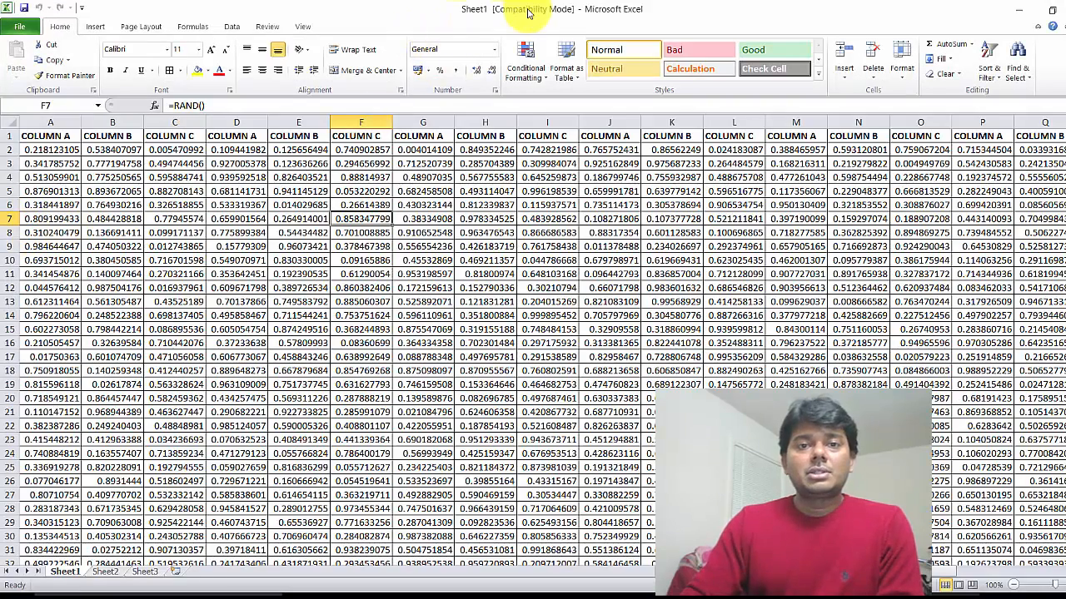
pyautogui.moveTo(566, 18)
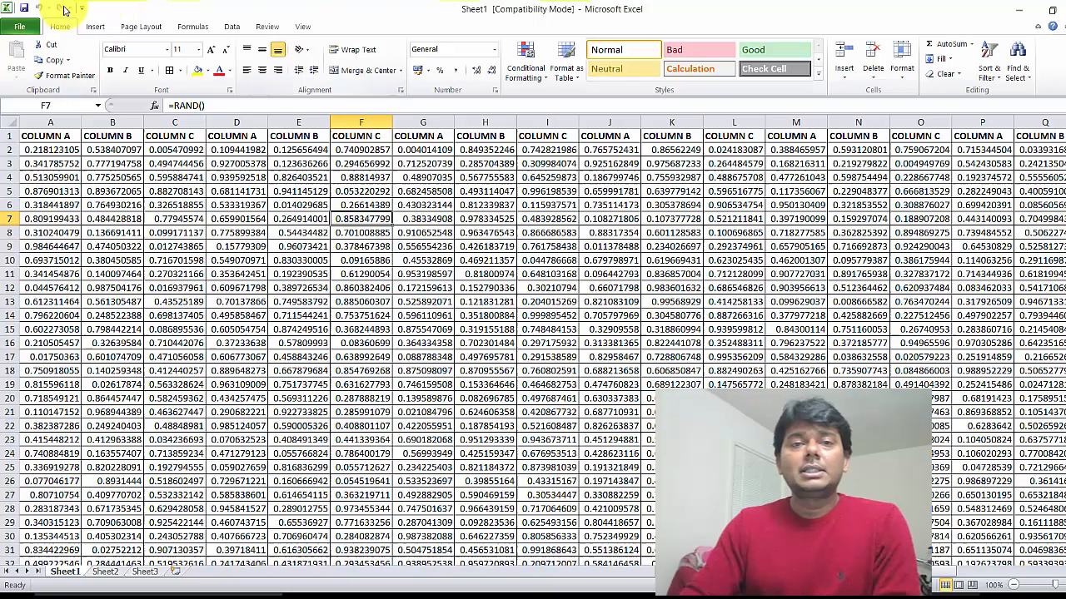
pyautogui.click(81, 15)
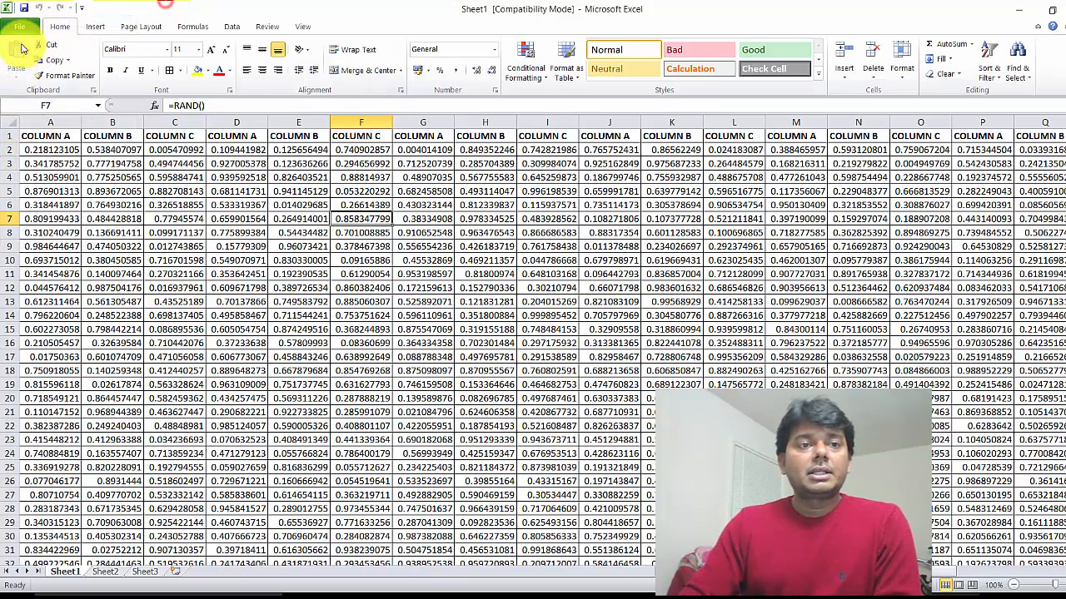
# View the File backstage Help page with Office Professional Plus 2010 version 14.0 details.
pyautogui.click(20, 26)
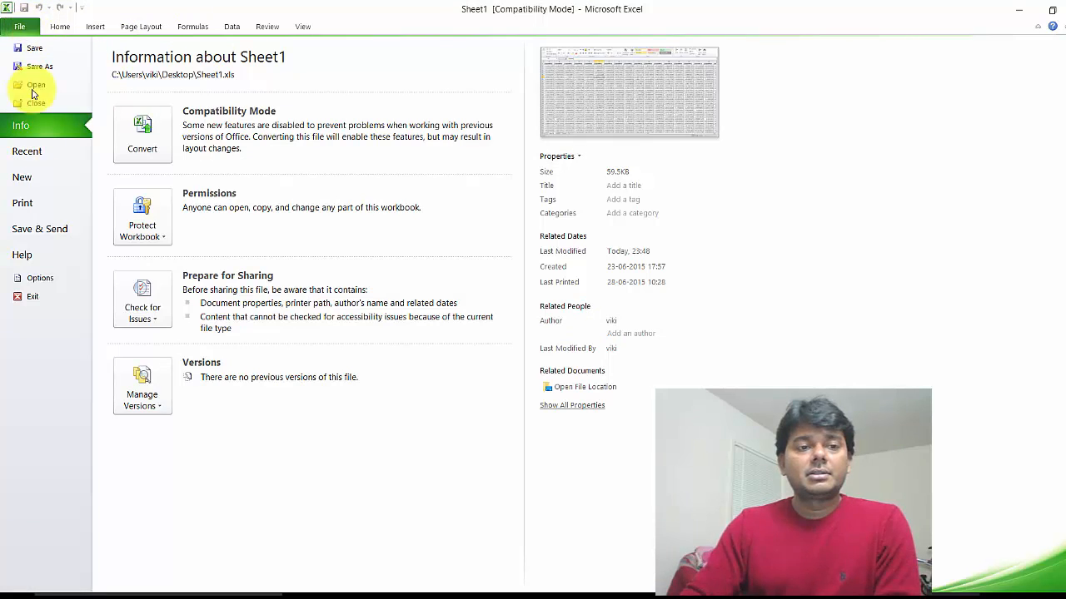
pyautogui.click(21, 255)
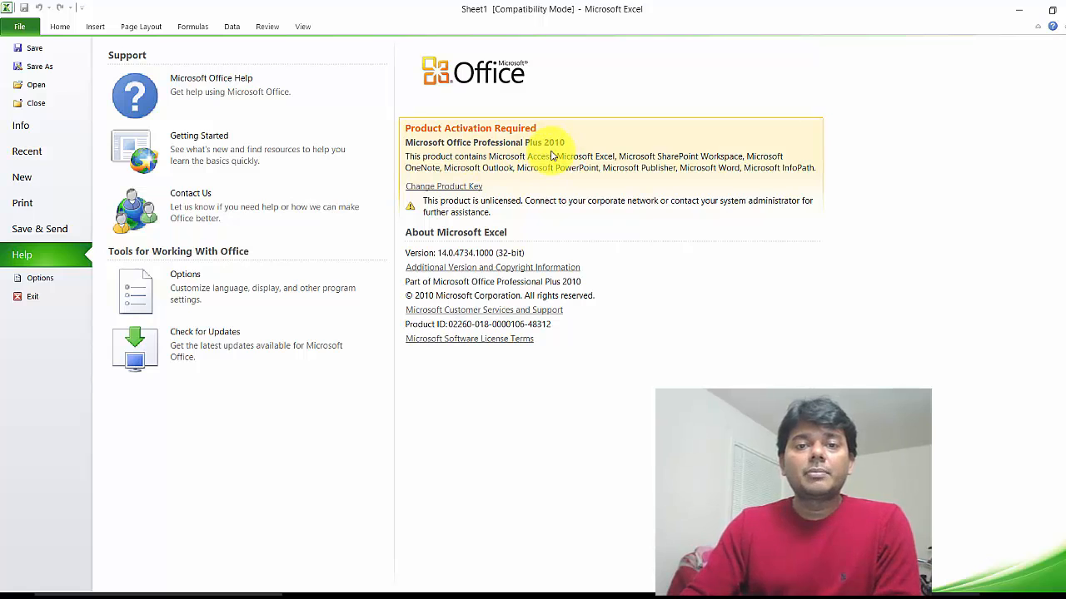
pyautogui.moveTo(84, 100)
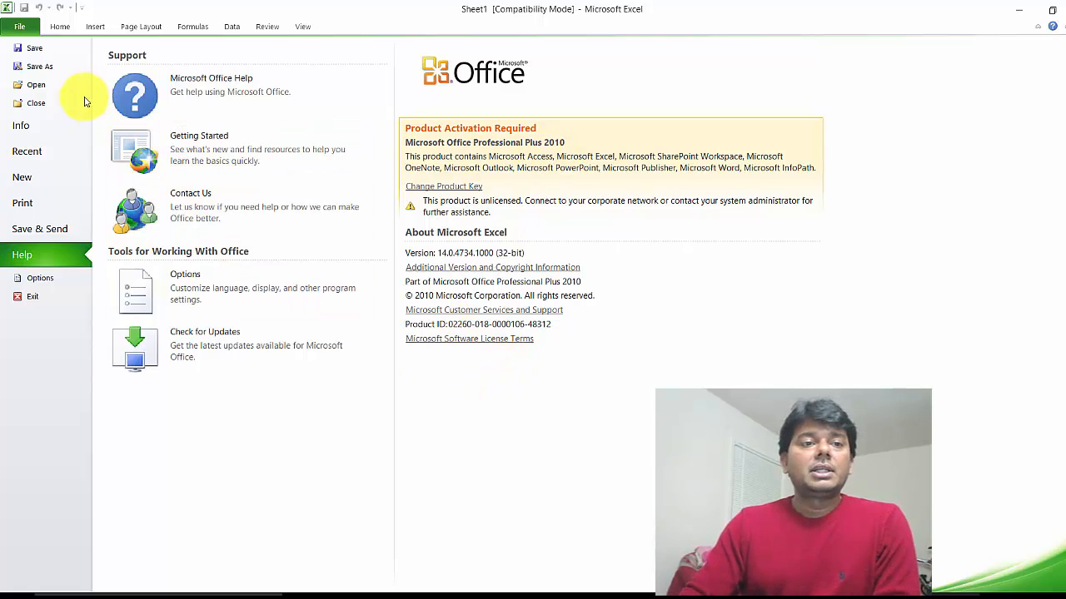
pyautogui.moveTo(333, 15)
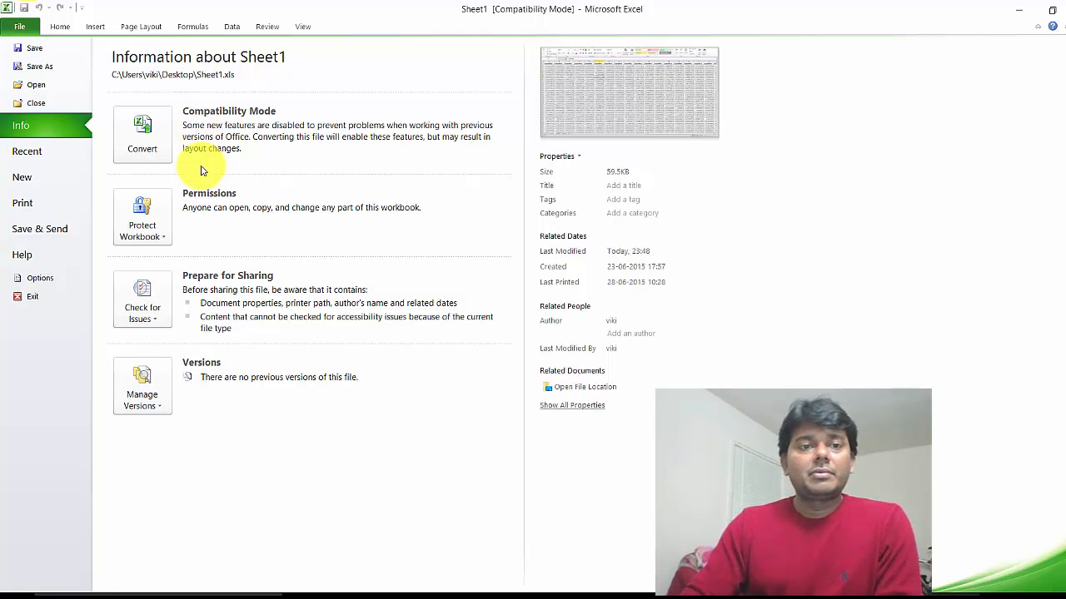
pyautogui.moveTo(141, 133)
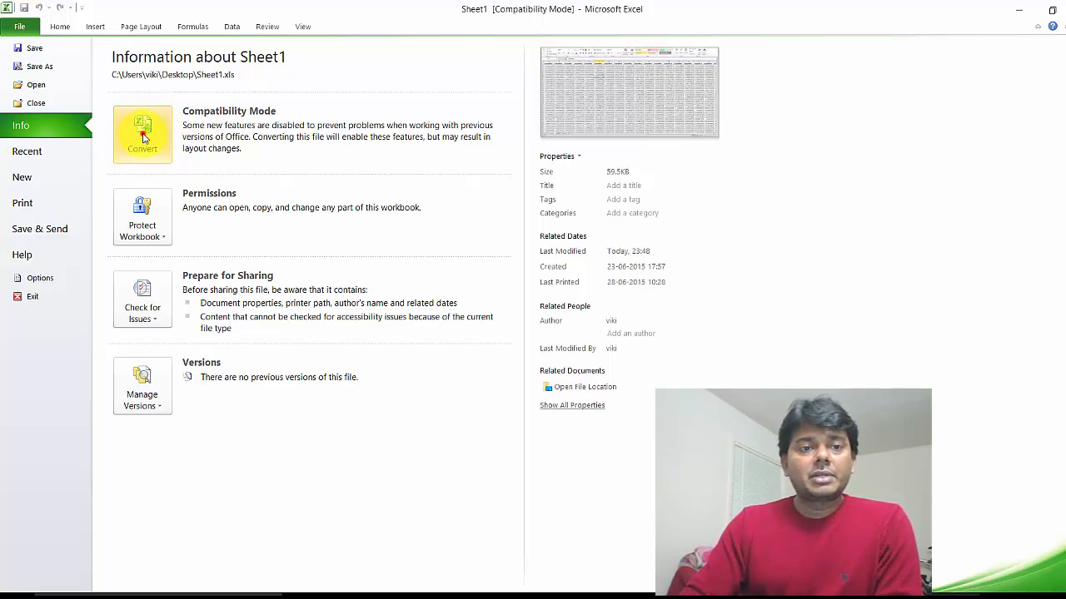
# Convert Sheet1 to the current Excel format, accept the warning, and reopen the workbook.
pyautogui.click(142, 133)
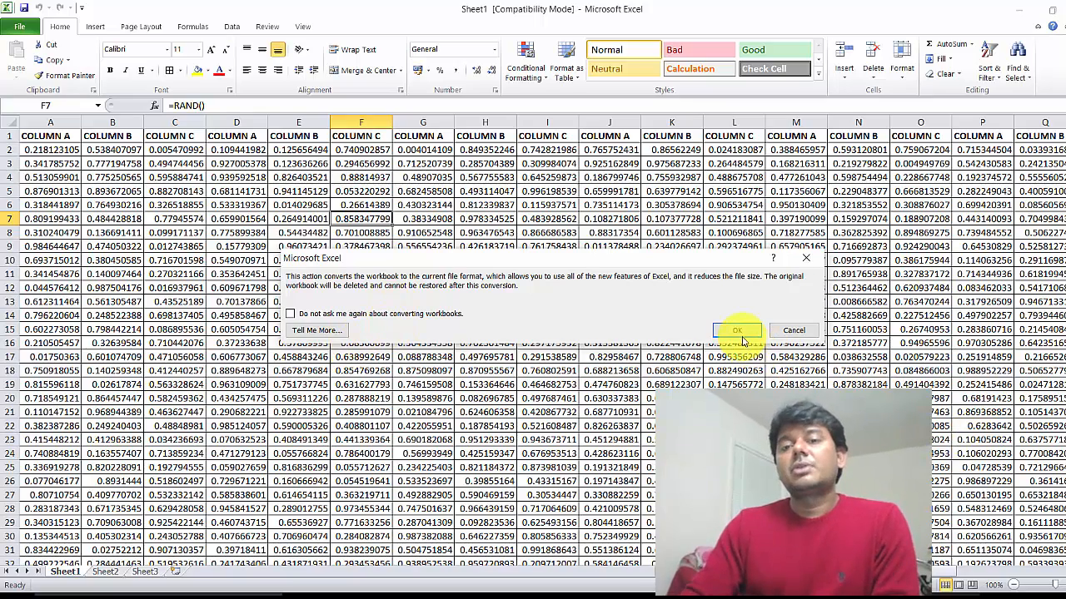
pyautogui.click(736, 330)
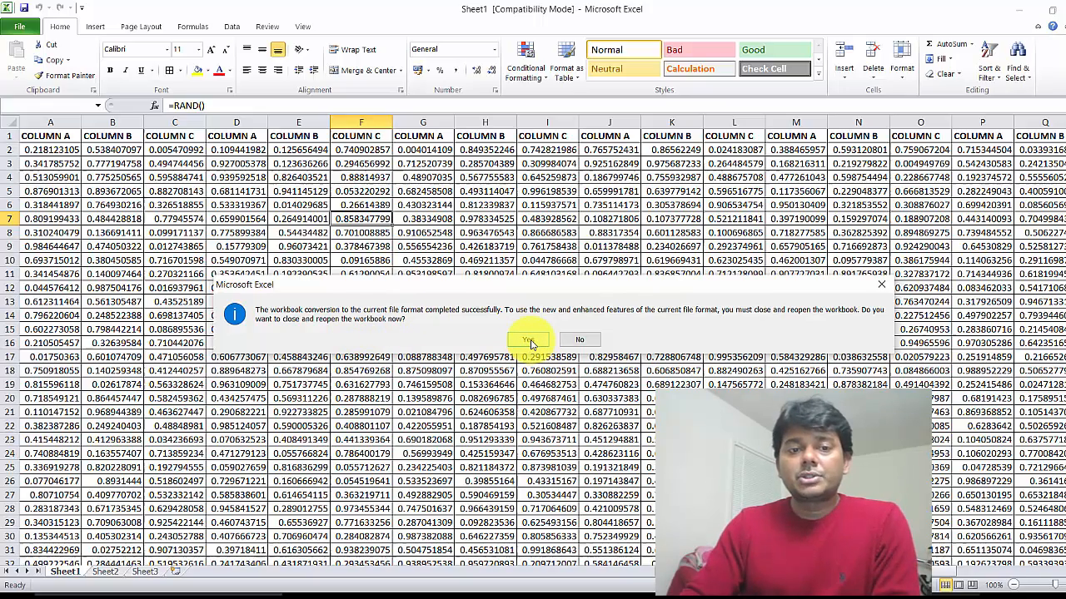
pyautogui.click(529, 340)
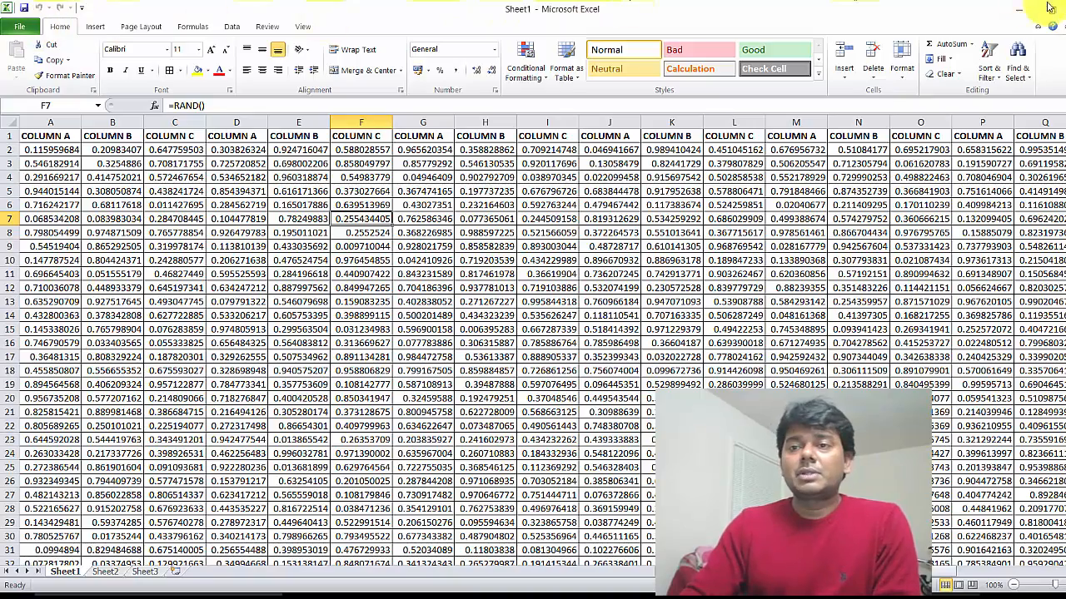
# Open Sheet1's Properties on the desktop to confirm its type is Excel Worksheet (.xlsx).
pyautogui.rightClick(27, 408)
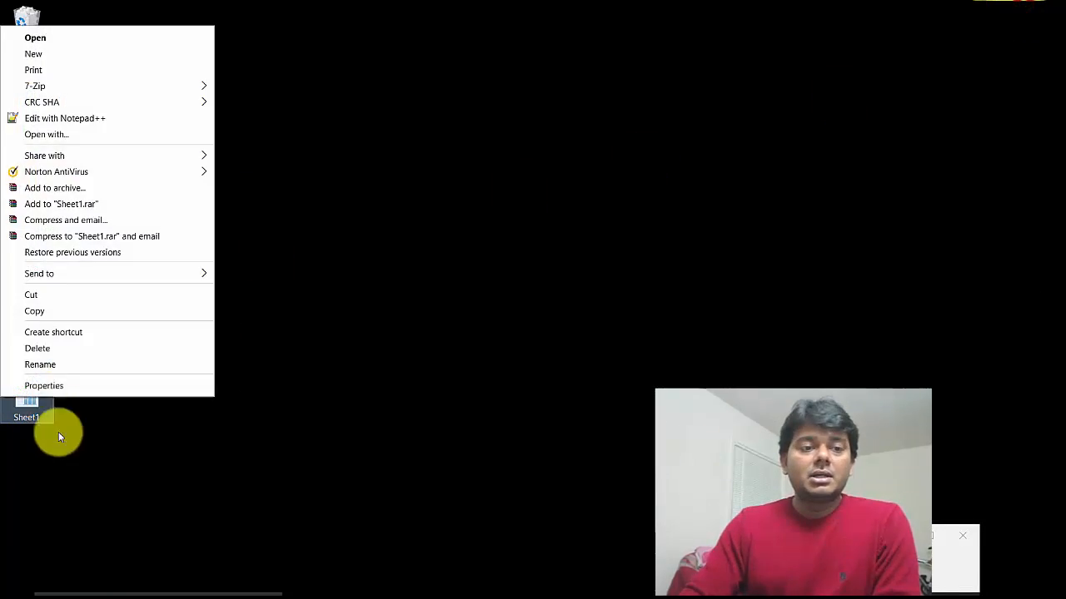
pyautogui.click(43, 386)
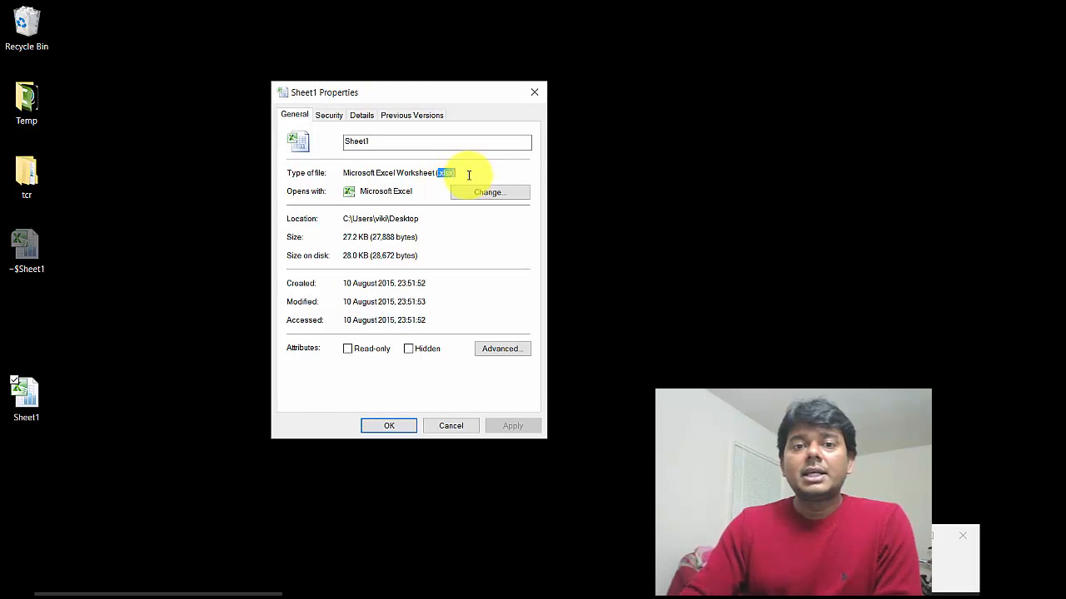
pyautogui.moveTo(441, 223)
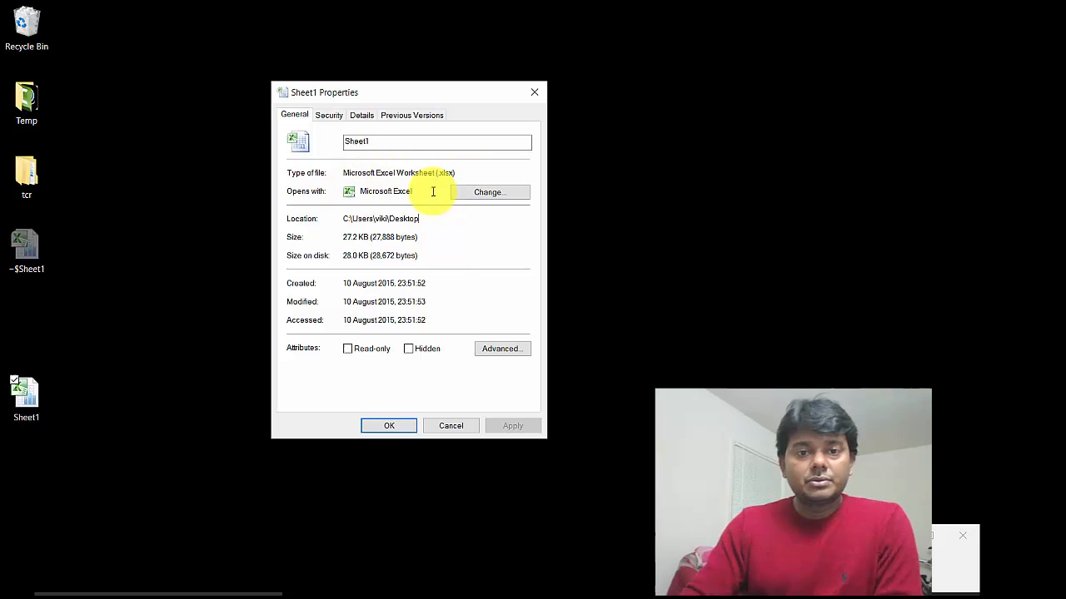
pyautogui.moveTo(427, 187)
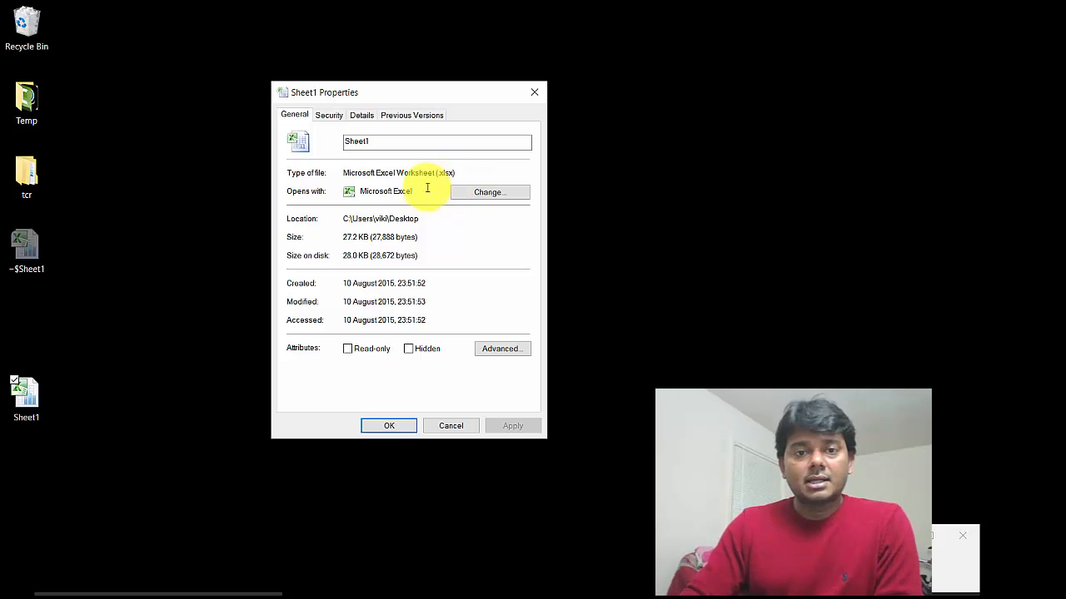